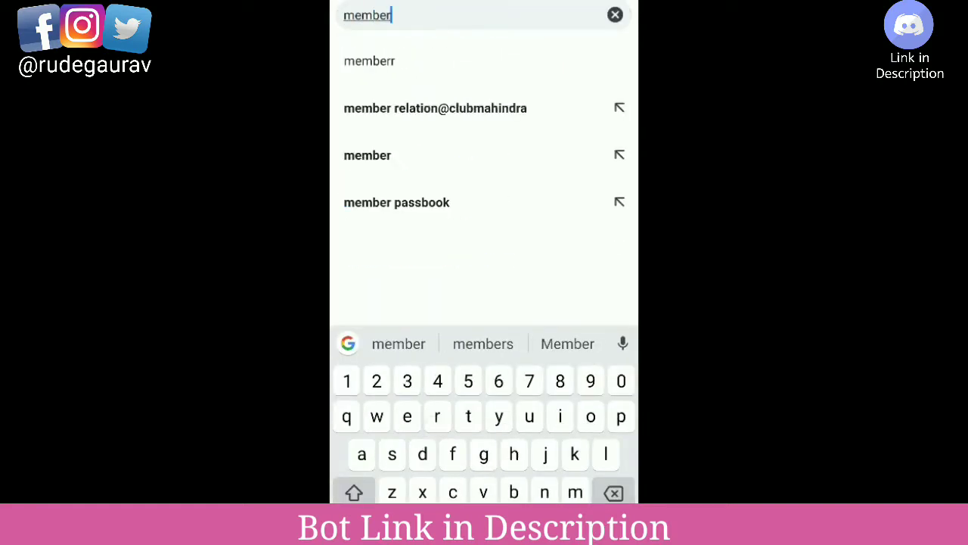
Step: Search Google for "member count" and reach the bot's Discord invite page
{"action": "type", "text": "count"}
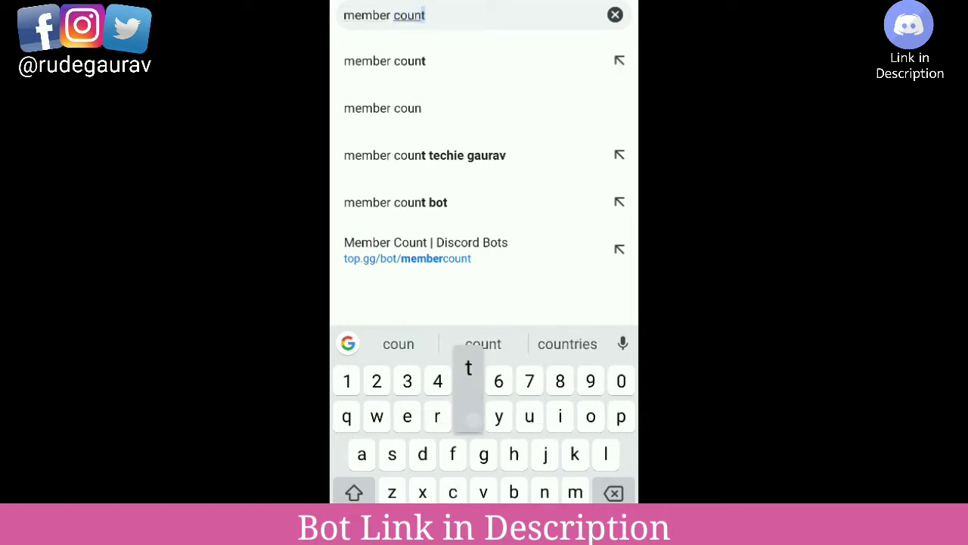
{"action": "left_click", "coordinate": [384, 61]}
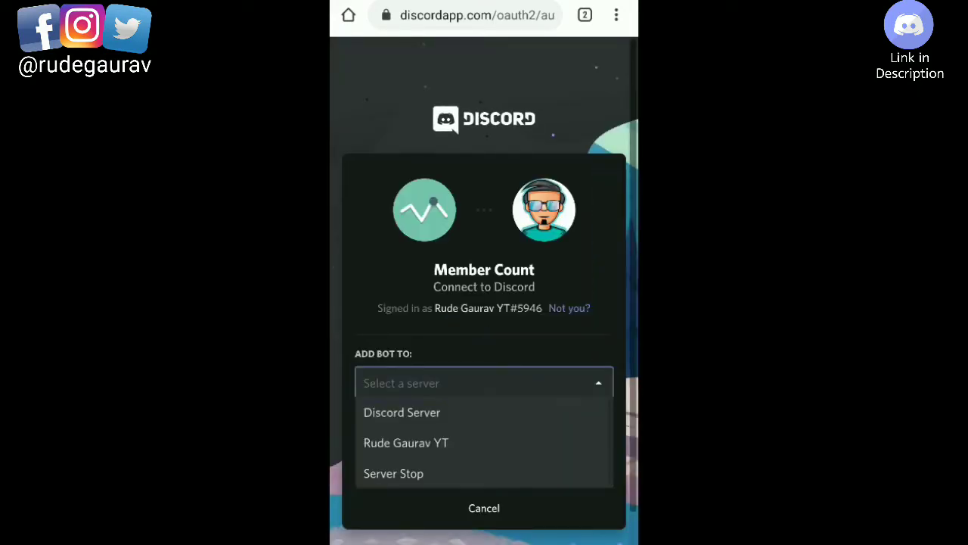
Step: Choose Discord Server in the server list and authorize the bot with administrator permission
{"action": "left_click", "coordinate": [394, 472]}
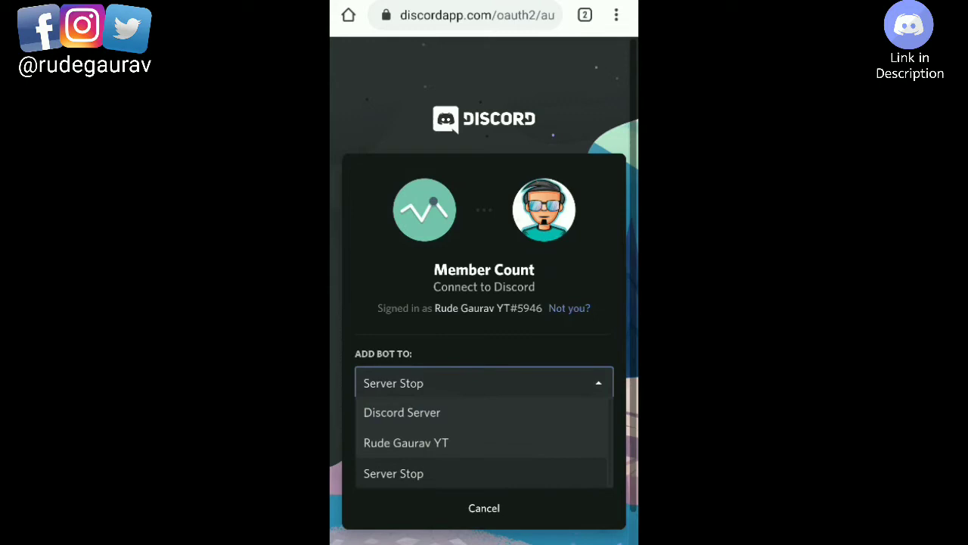
{"action": "left_click", "coordinate": [403, 412]}
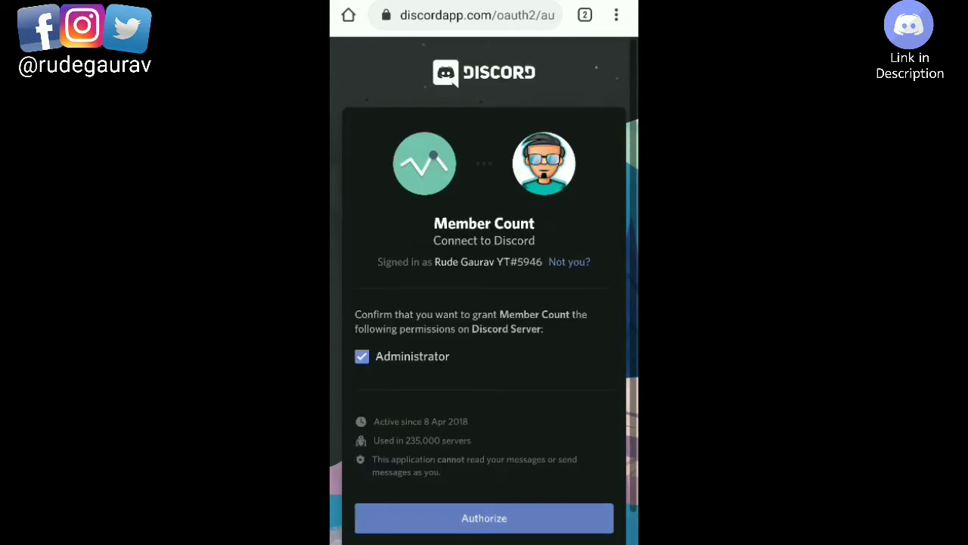
{"action": "left_click", "coordinate": [484, 517]}
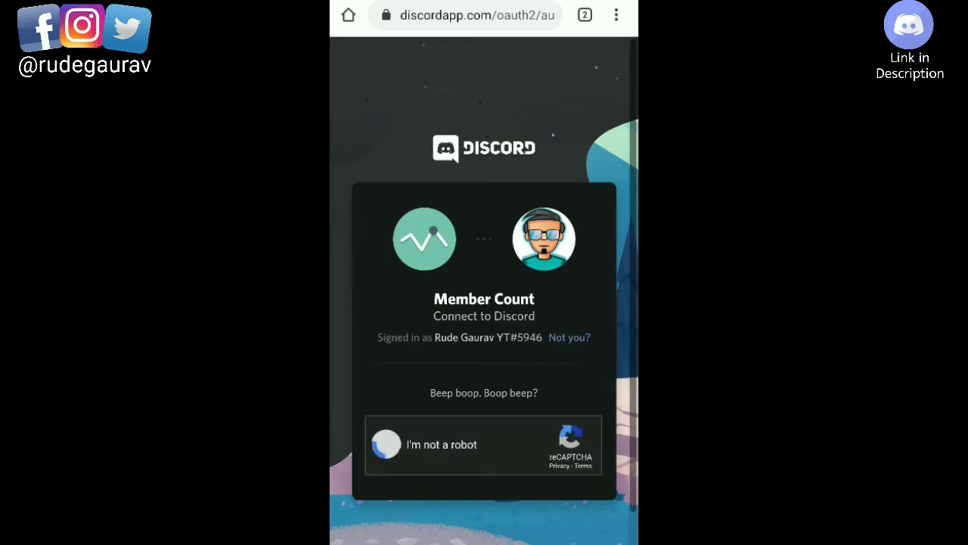
Step: Pass the I'm not a robot check and verify the traffic-lights captcha
{"action": "left_click", "coordinate": [386, 445]}
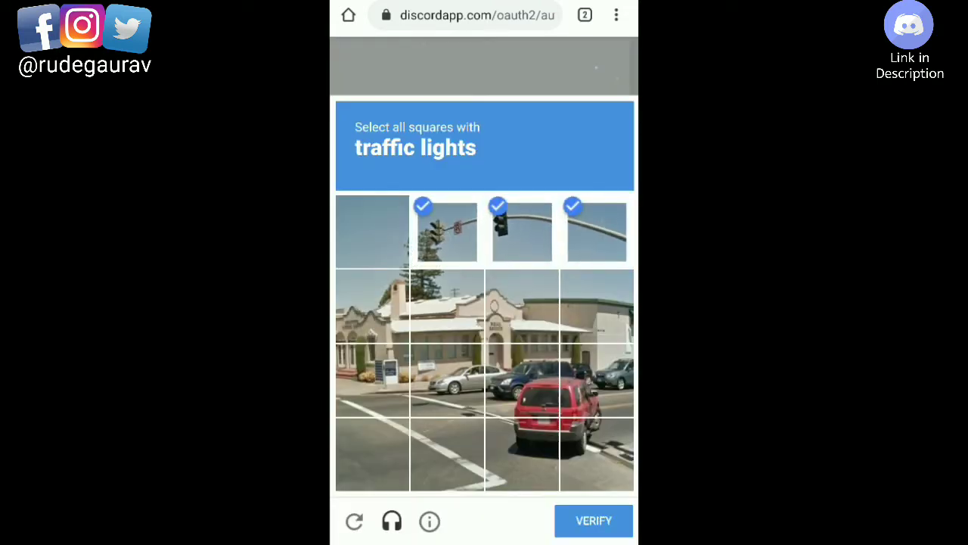
{"action": "left_click", "coordinate": [593, 521]}
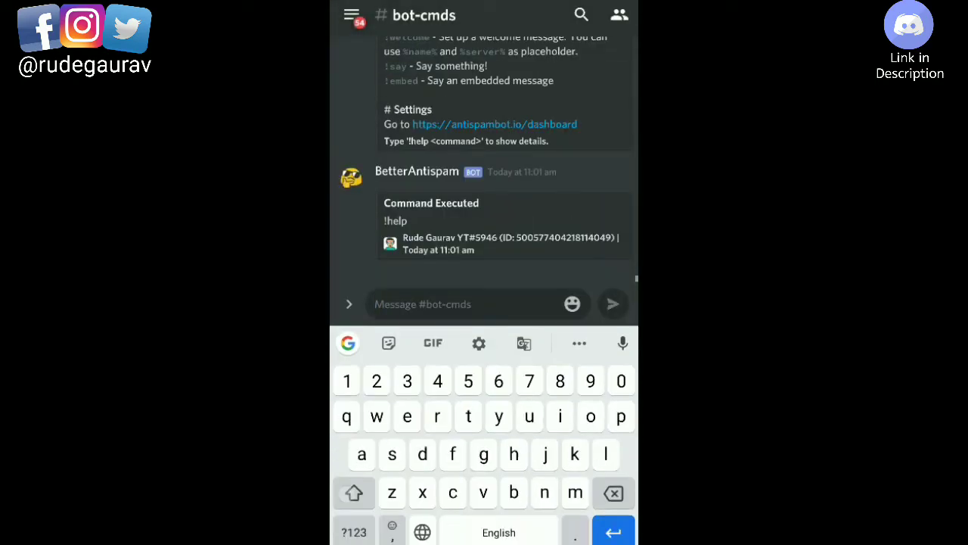
Step: Send m!help in #bot-cmds to view the Member Count bot's commands
{"action": "type", "text": "m!hel"}
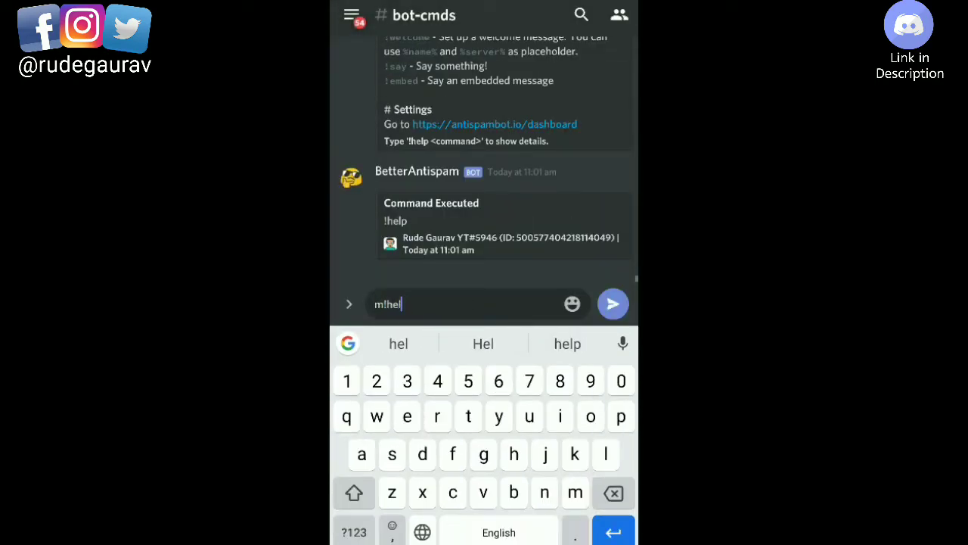
{"action": "left_click", "coordinate": [613, 303]}
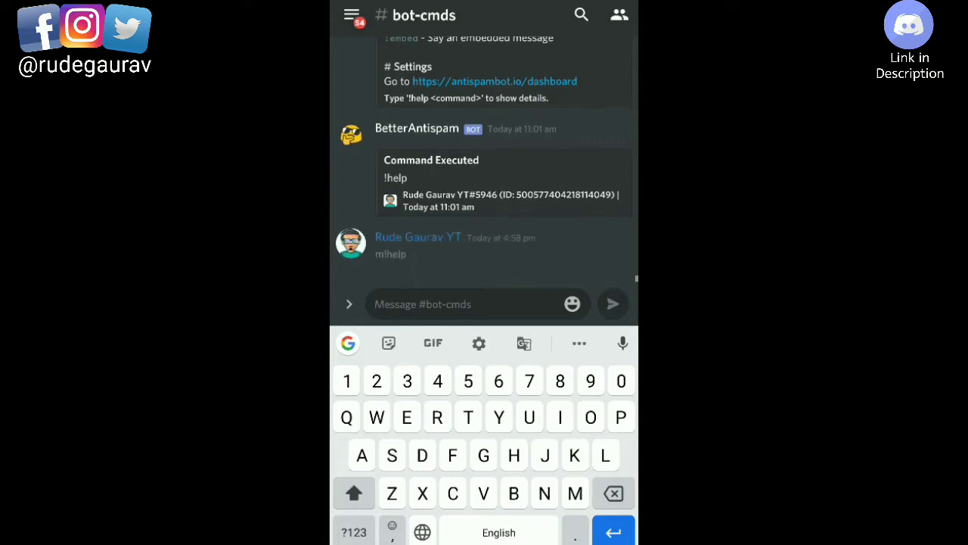
{"action": "left_click", "coordinate": [612, 303]}
{"action": "type", "text": "m"}
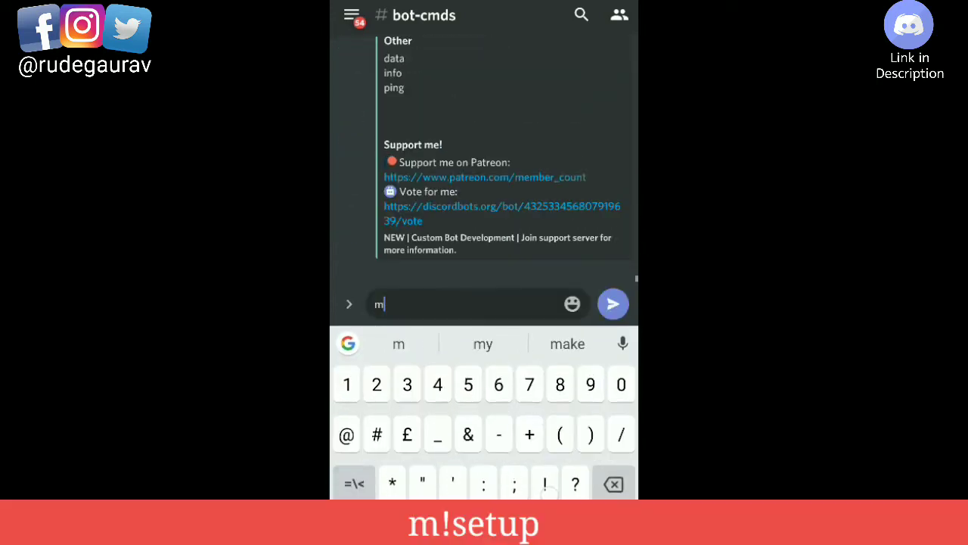
Step: Send m!setup so the bot reports everything set up, then view the channel list
{"action": "type", "text": "!setup"}
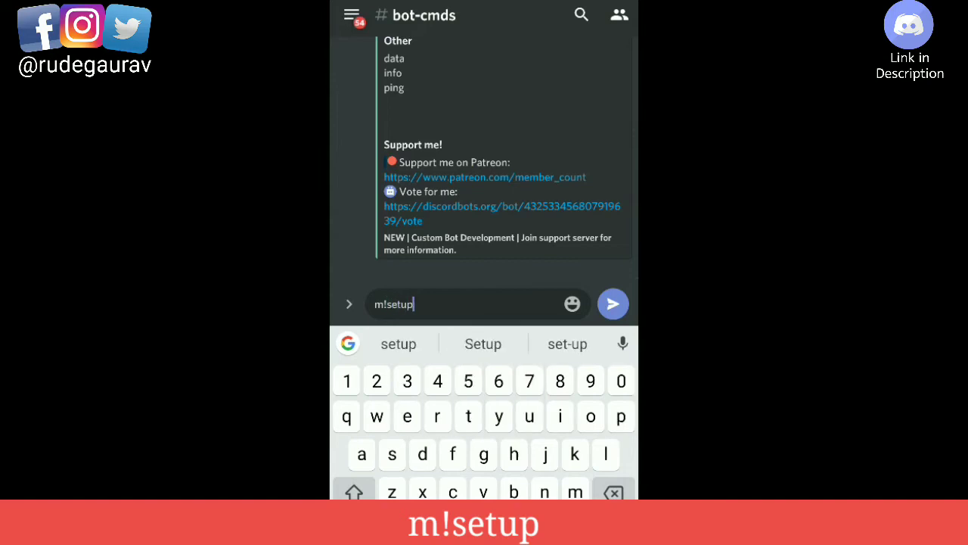
{"action": "left_click", "coordinate": [613, 302]}
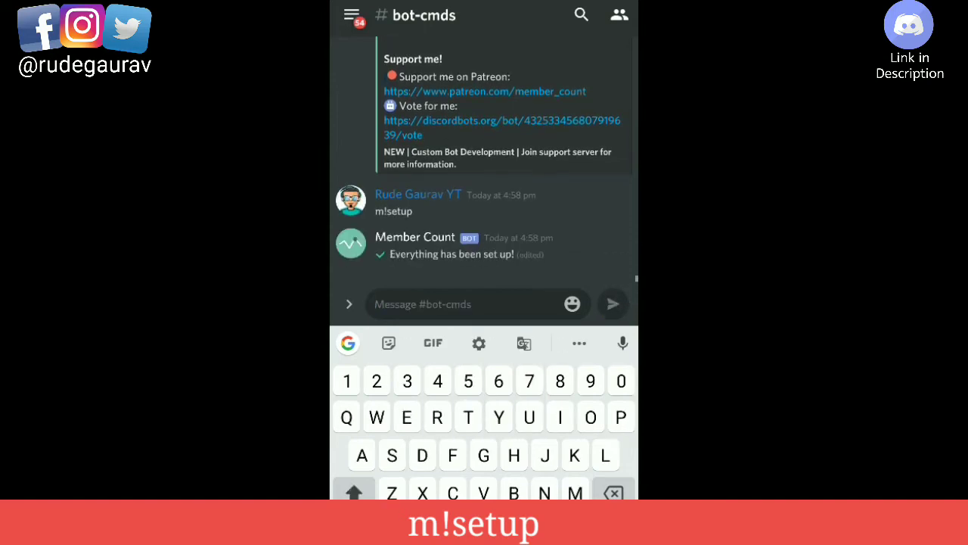
{"action": "left_click", "coordinate": [351, 15]}
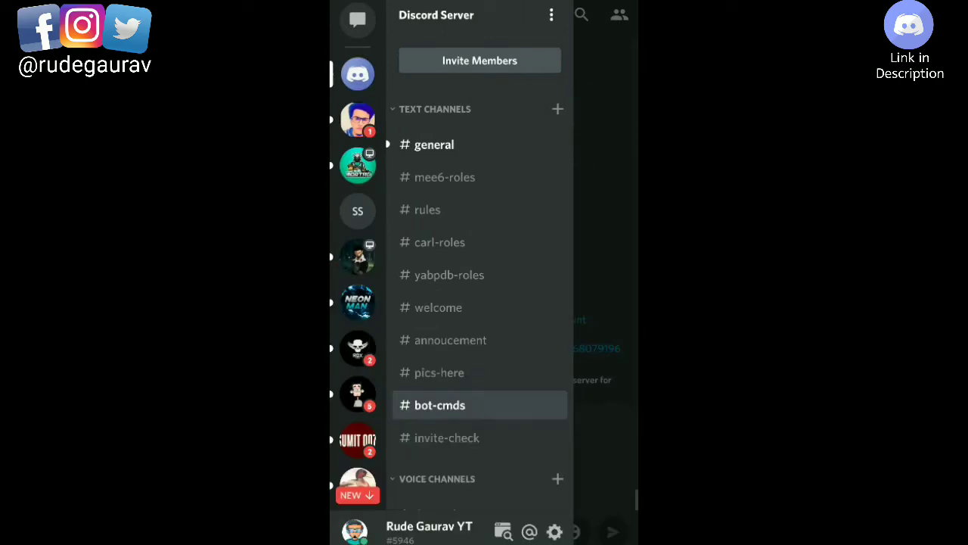
{"action": "scroll", "scroll_direction": "down", "scroll_amount": 3}
{"action": "type", "text": "m"}
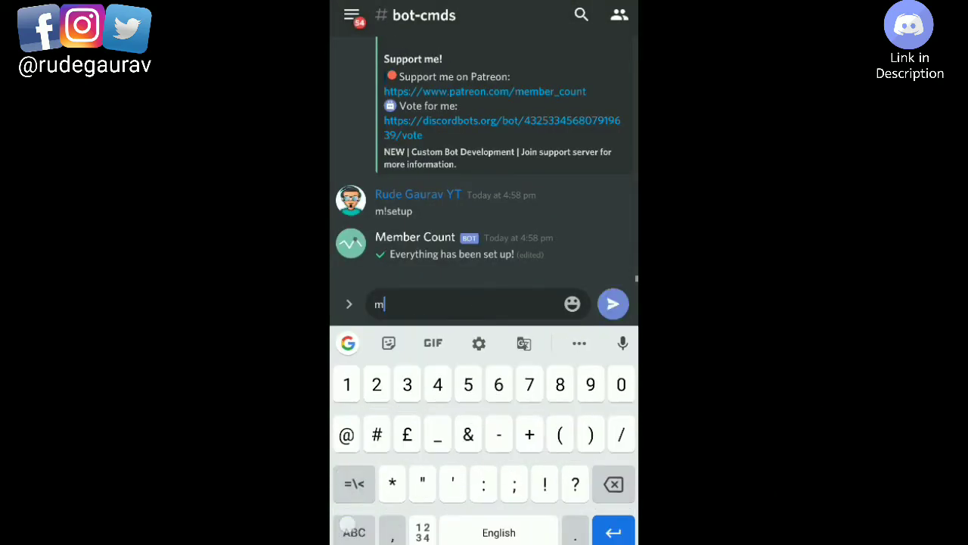
Step: Send m!counter bots off, correcting the misspelled command first
{"action": "type", "text": "!coune"}
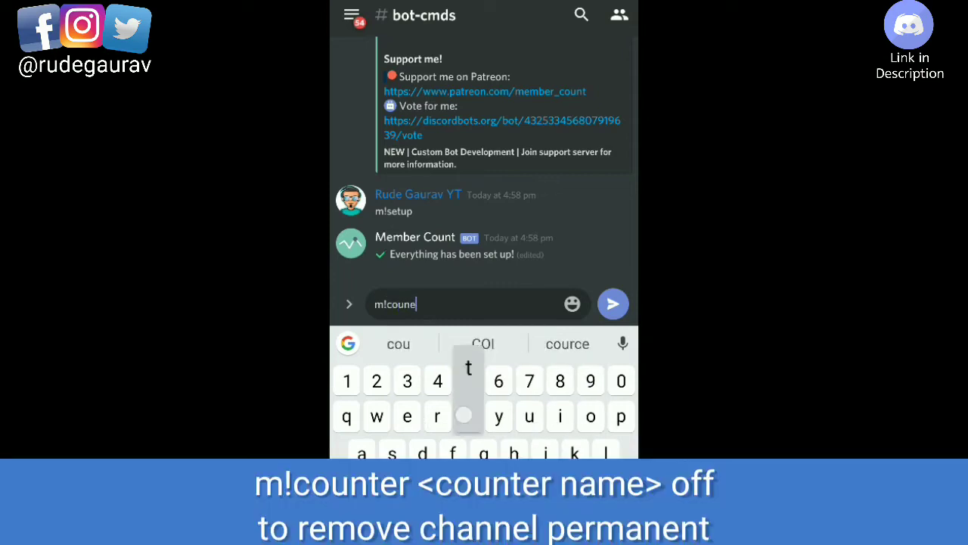
{"action": "key", "text": "Backspace"}
{"action": "type", "text": "ter bo"}
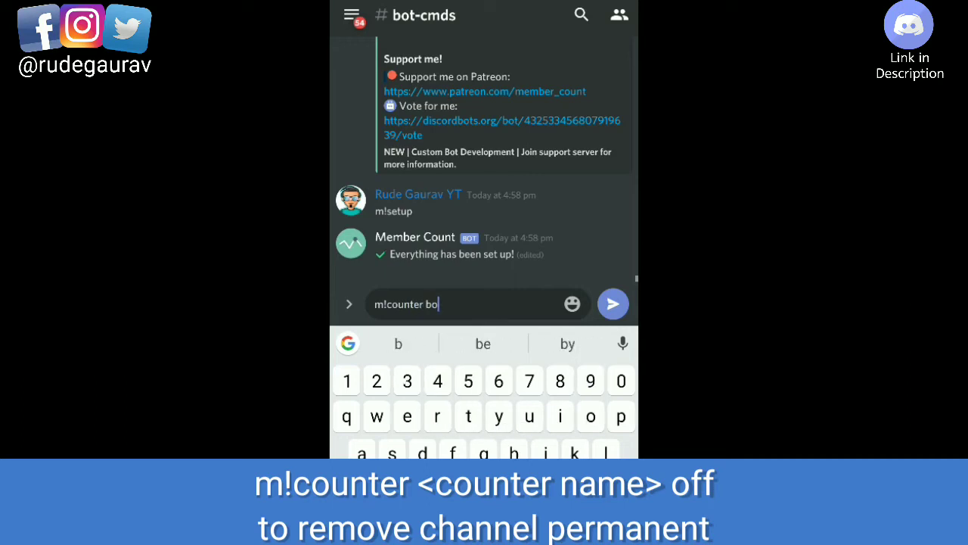
{"action": "type", "text": "s"}
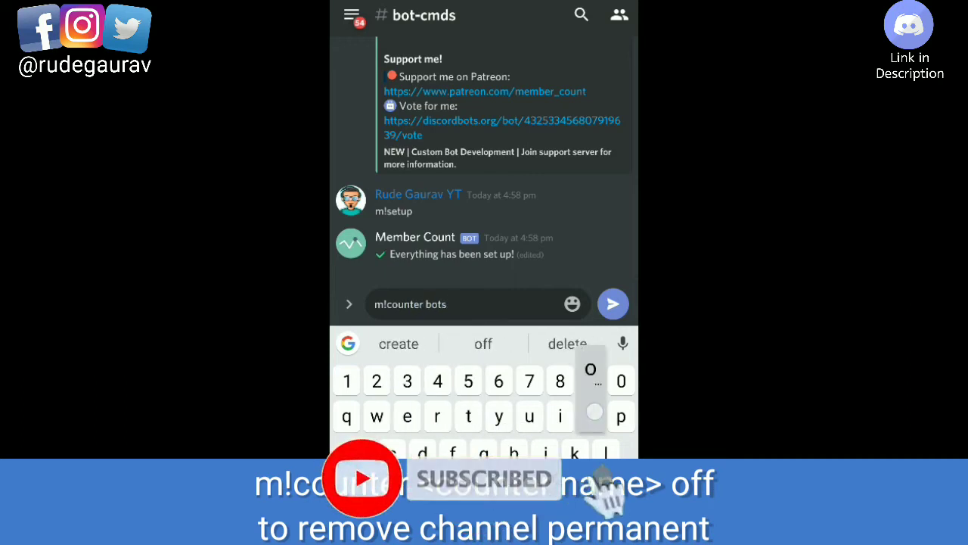
{"action": "left_click", "coordinate": [612, 303]}
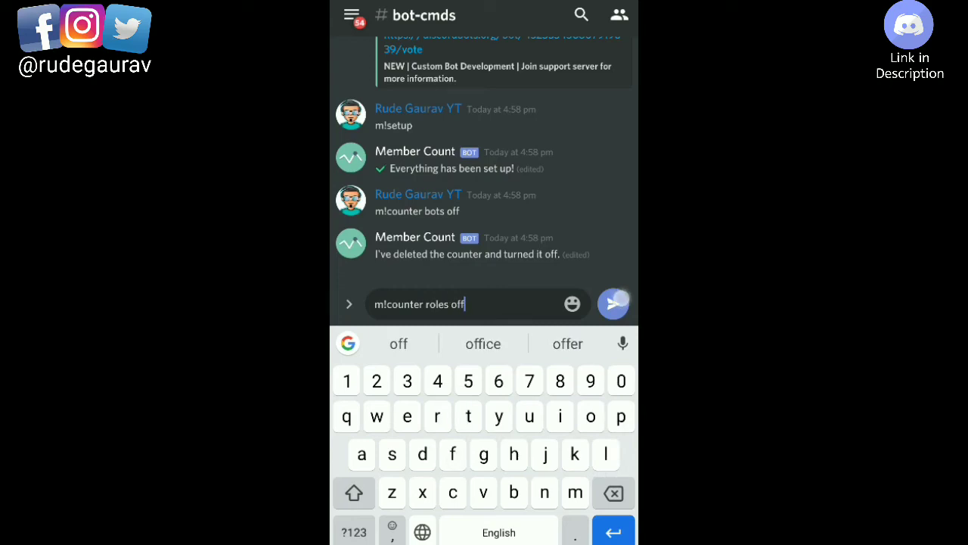
Step: Send m!counter roles off and m!counter channels off to remove those counters
{"action": "left_click", "coordinate": [614, 303]}
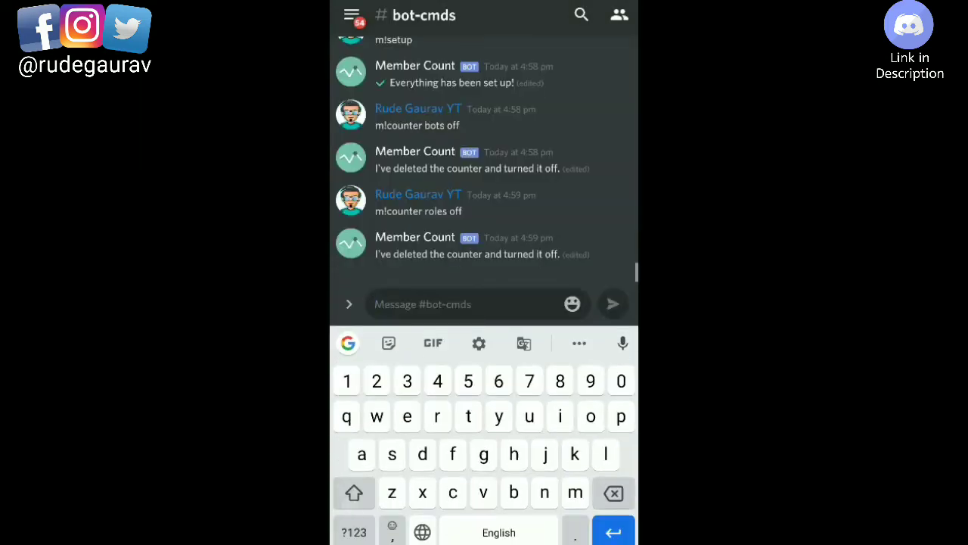
{"action": "type", "text": "m!counter channe"}
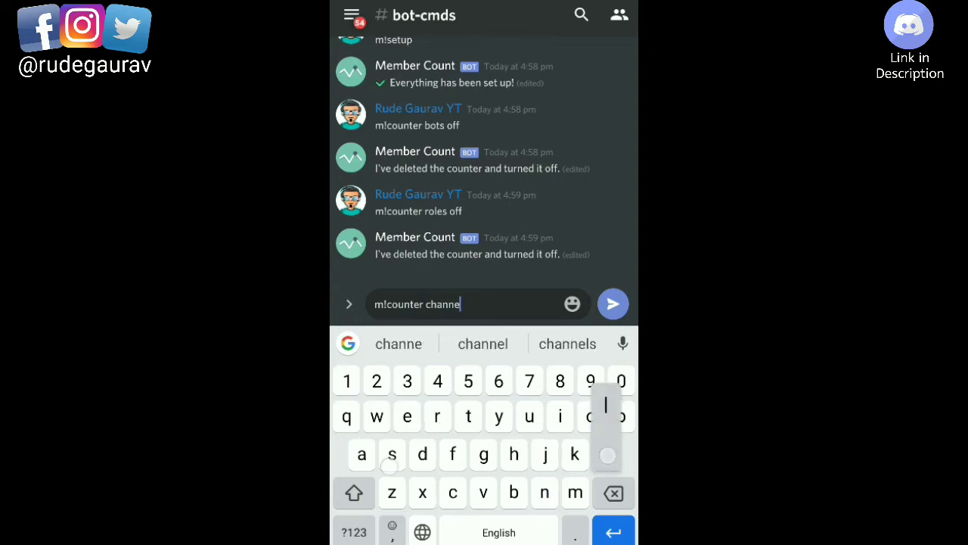
{"action": "left_click", "coordinate": [612, 302]}
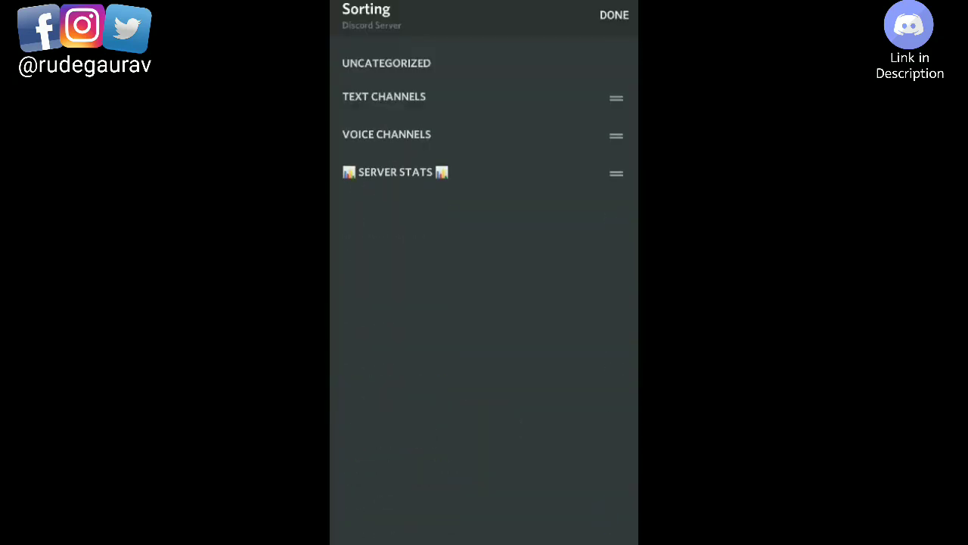
Step: Confirm SERVER STATS at the top of the category order and return to the server
{"action": "left_click", "coordinate": [614, 15]}
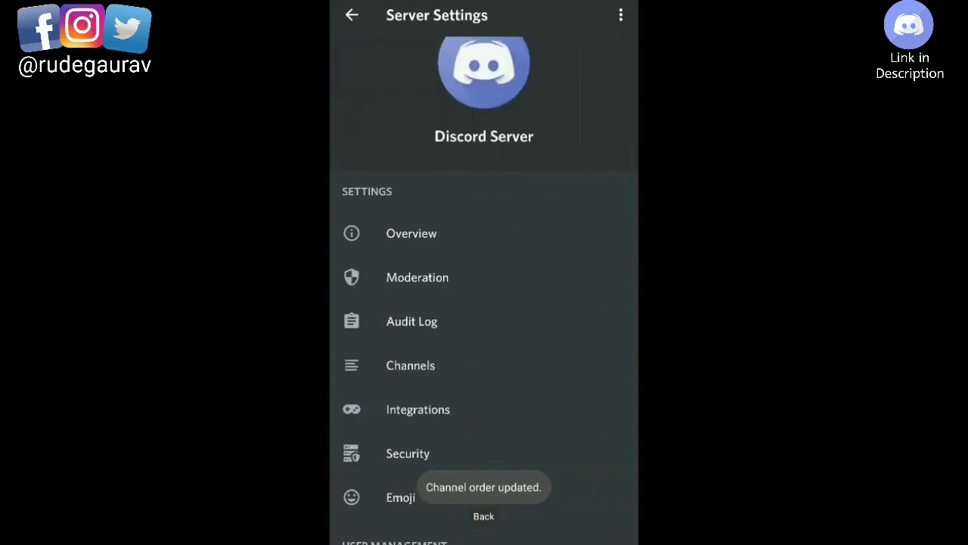
{"action": "left_click", "coordinate": [351, 15]}
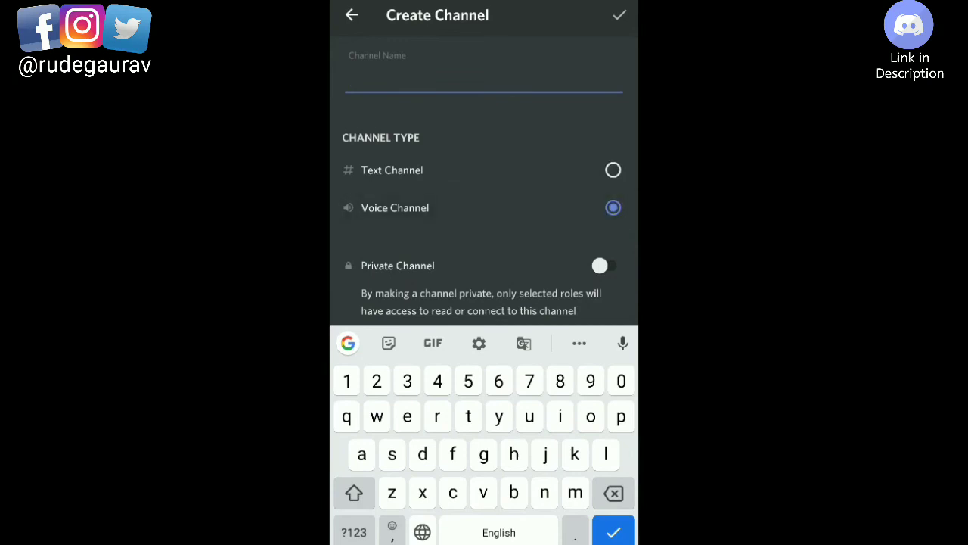
Step: Create a private voice channel named "Goal: 100" and show it under SERVER STATS
{"action": "left_click", "coordinate": [599, 266]}
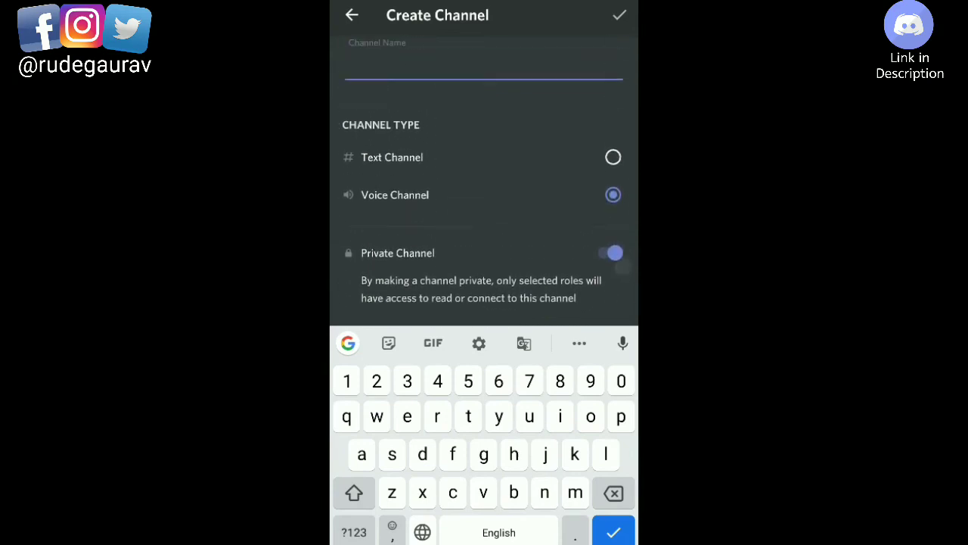
{"action": "type", "text": "goal"}
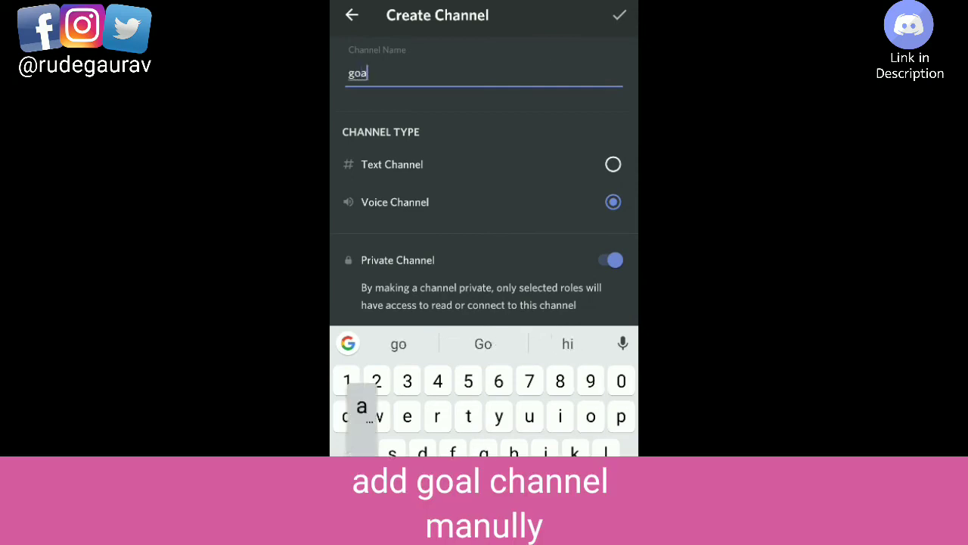
{"action": "type", "text": "l"}
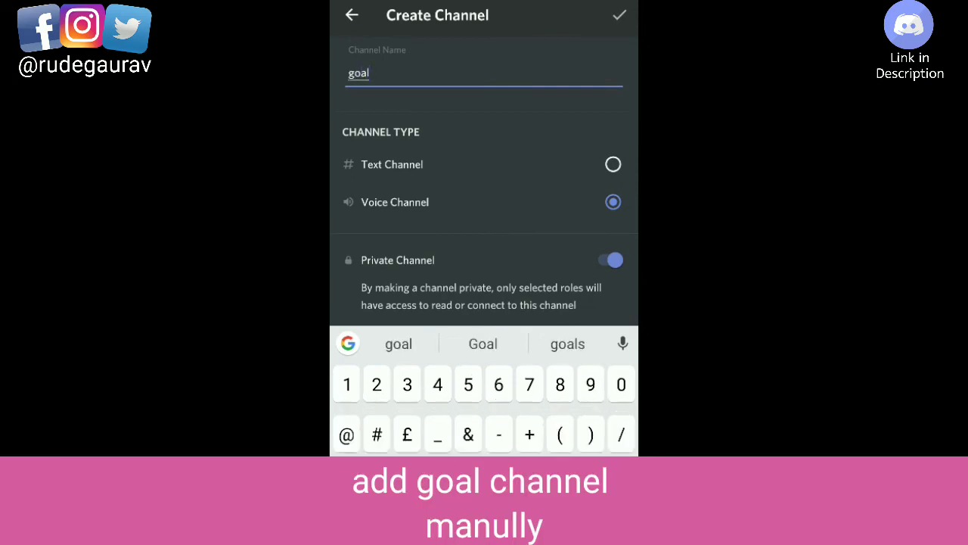
{"action": "type", "text": ": 1"}
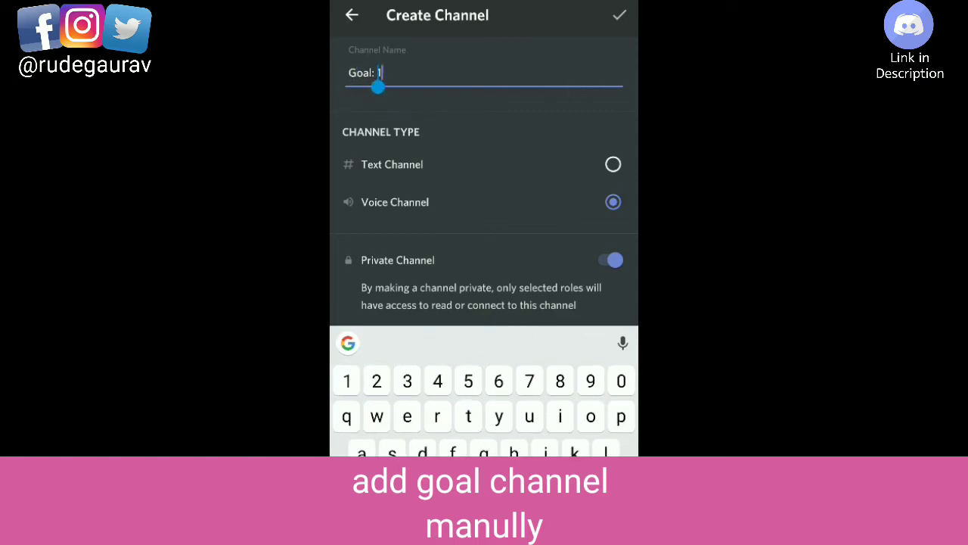
{"action": "type", "text": "00"}
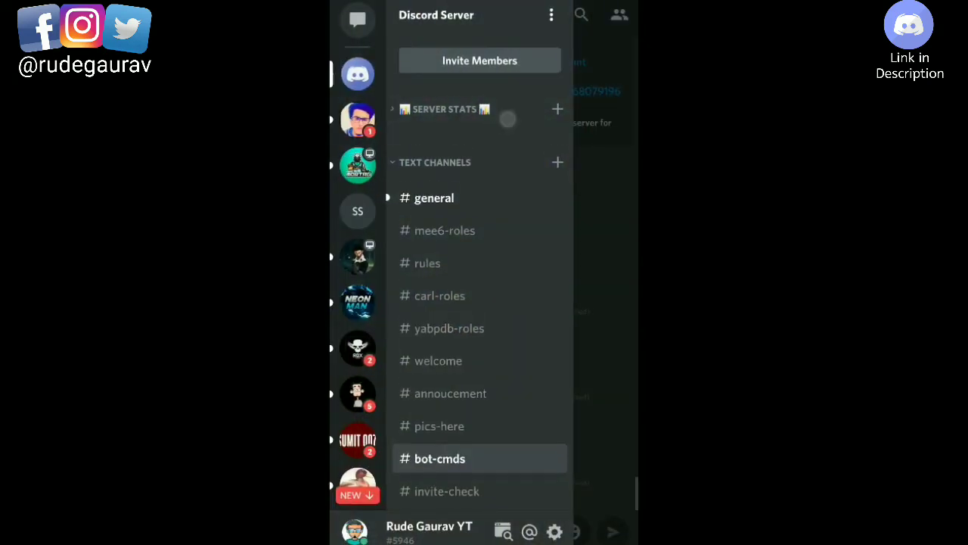
{"action": "left_click", "coordinate": [444, 109]}
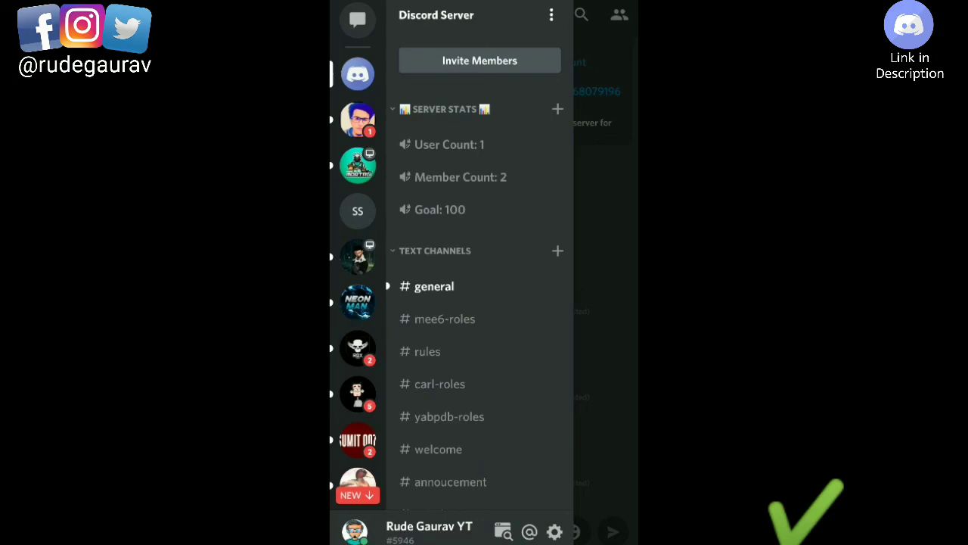